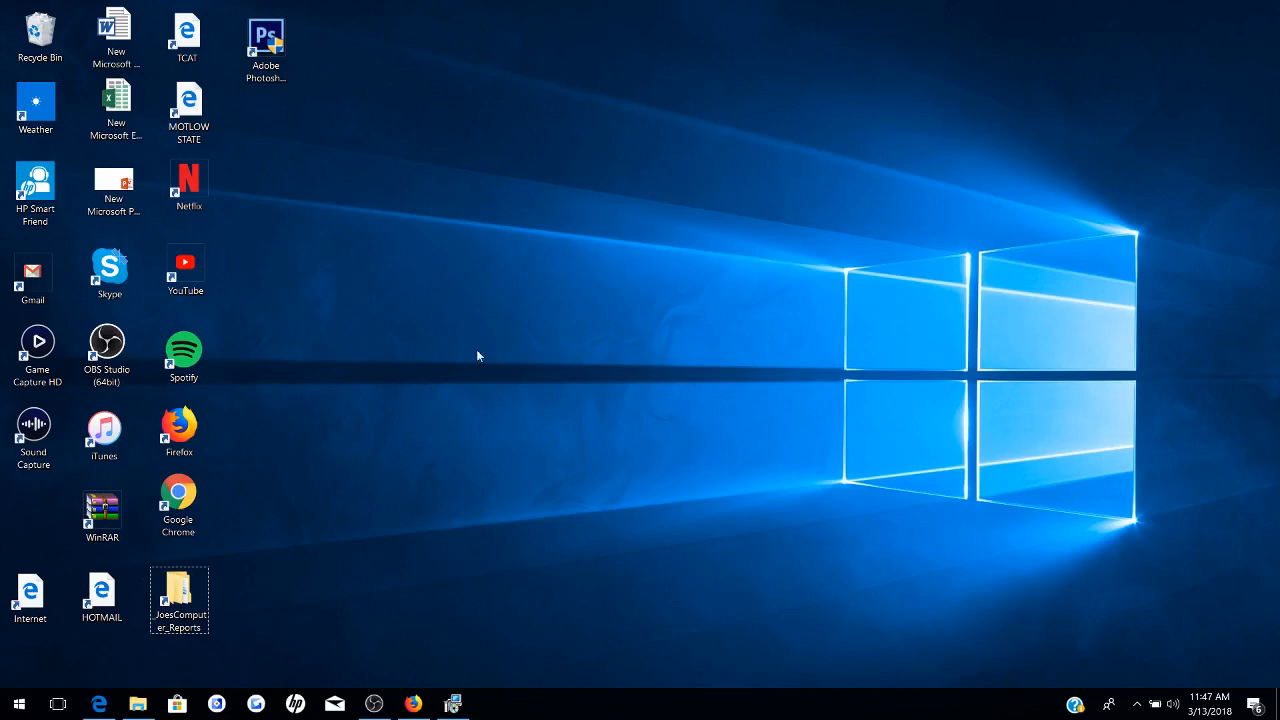
{"action": "mouse_move", "coordinate": [210, 410]}
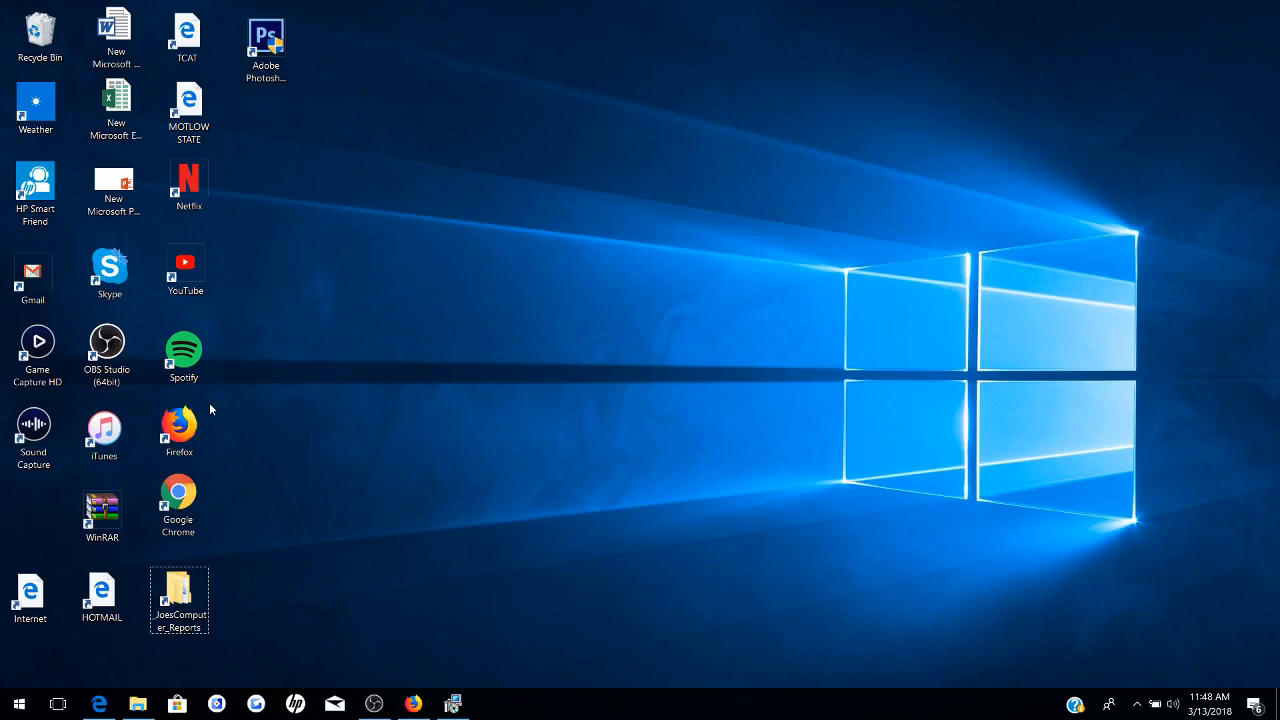
- Navigate to the Random Stuff folder in Documents and reposition the Explorer window
{"action": "left_click", "coordinate": [36, 344]}
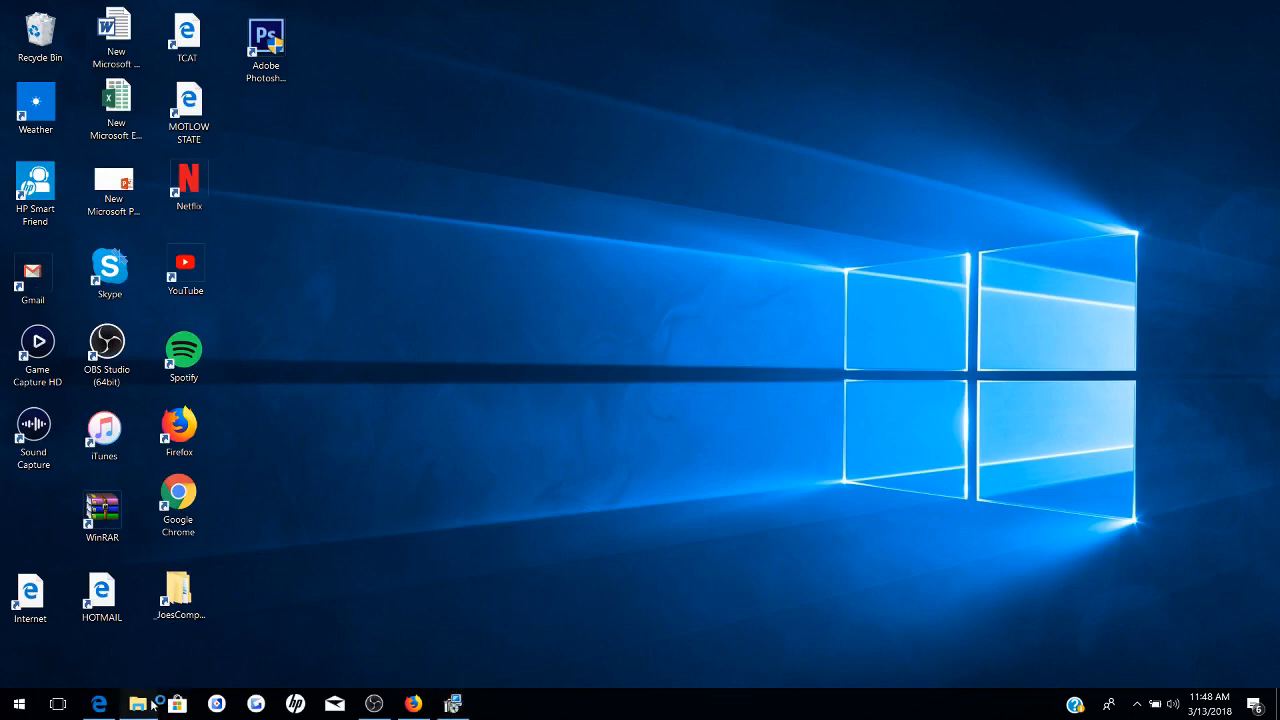
{"action": "left_click", "coordinate": [138, 704]}
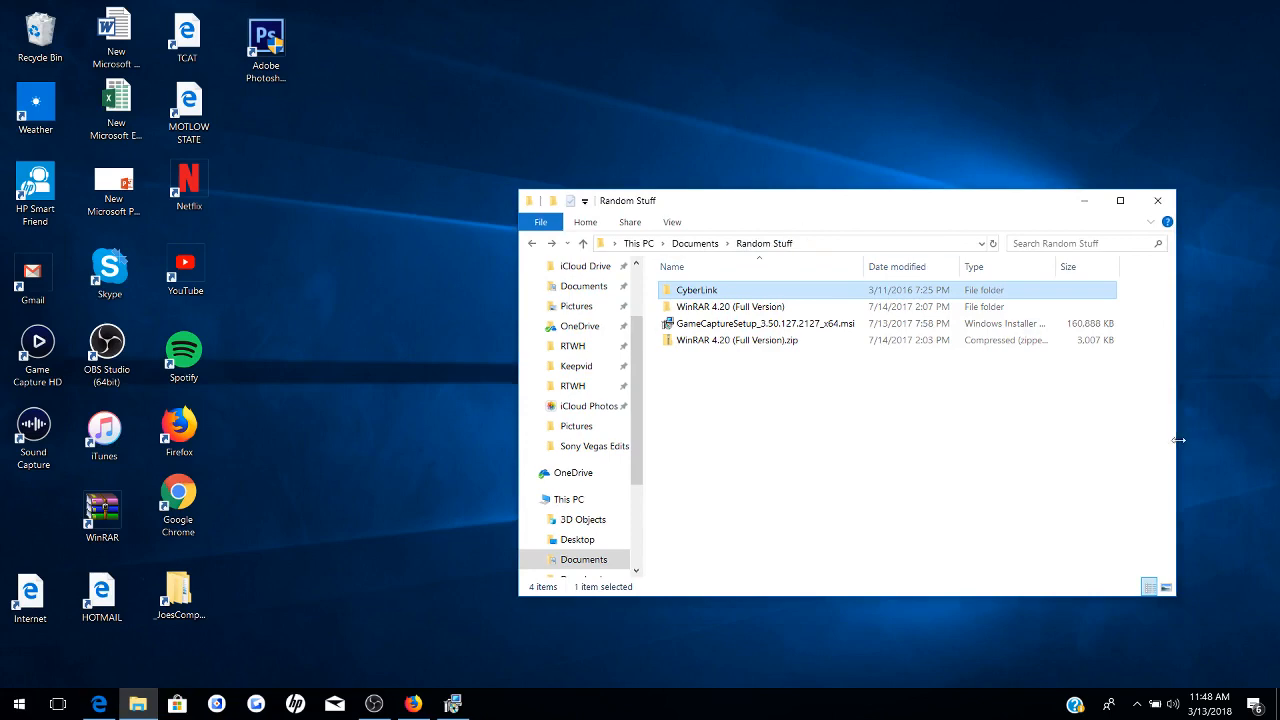
{"action": "mouse_move", "coordinate": [1180, 444]}
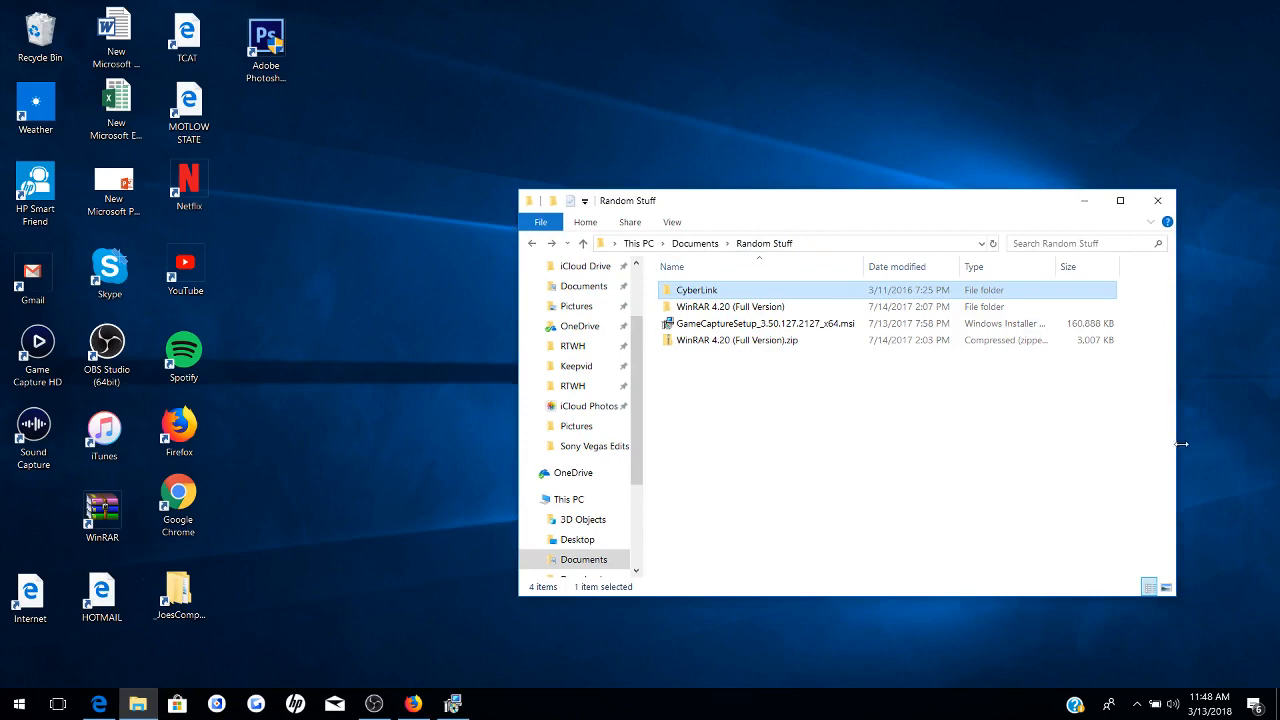
{"action": "mouse_move", "coordinate": [1180, 444]}
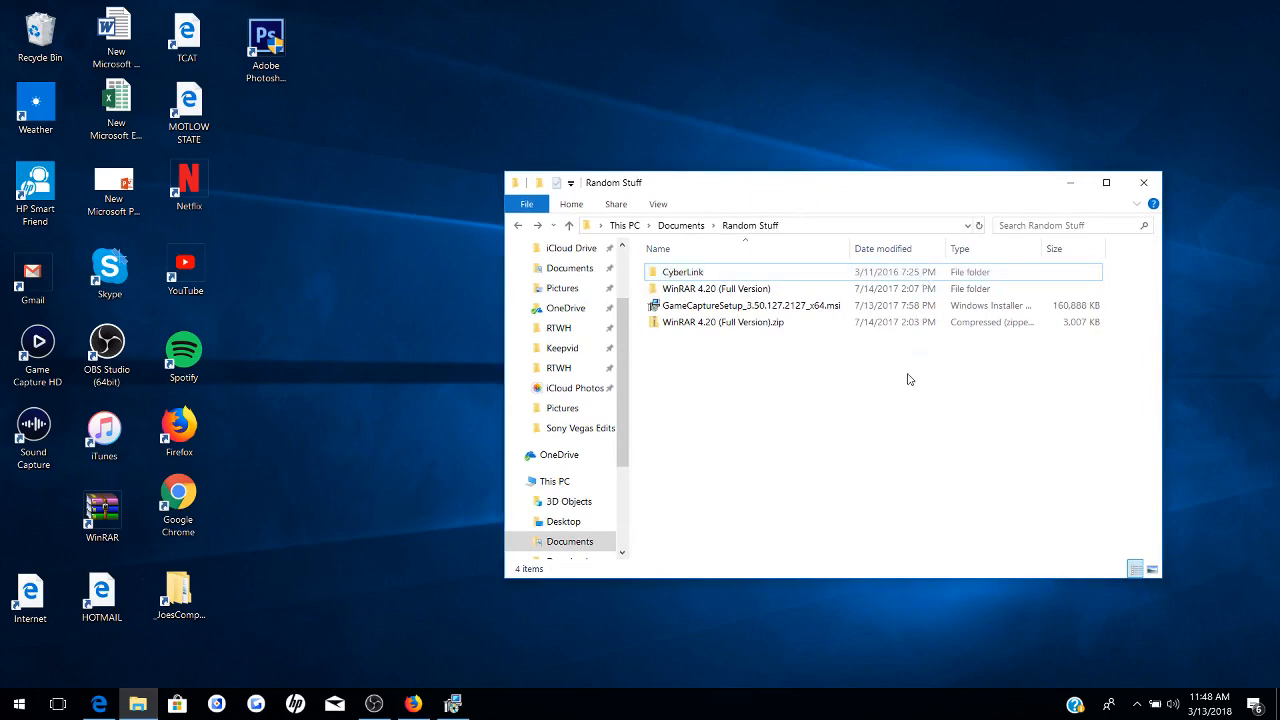
{"action": "left_click", "coordinate": [752, 304]}
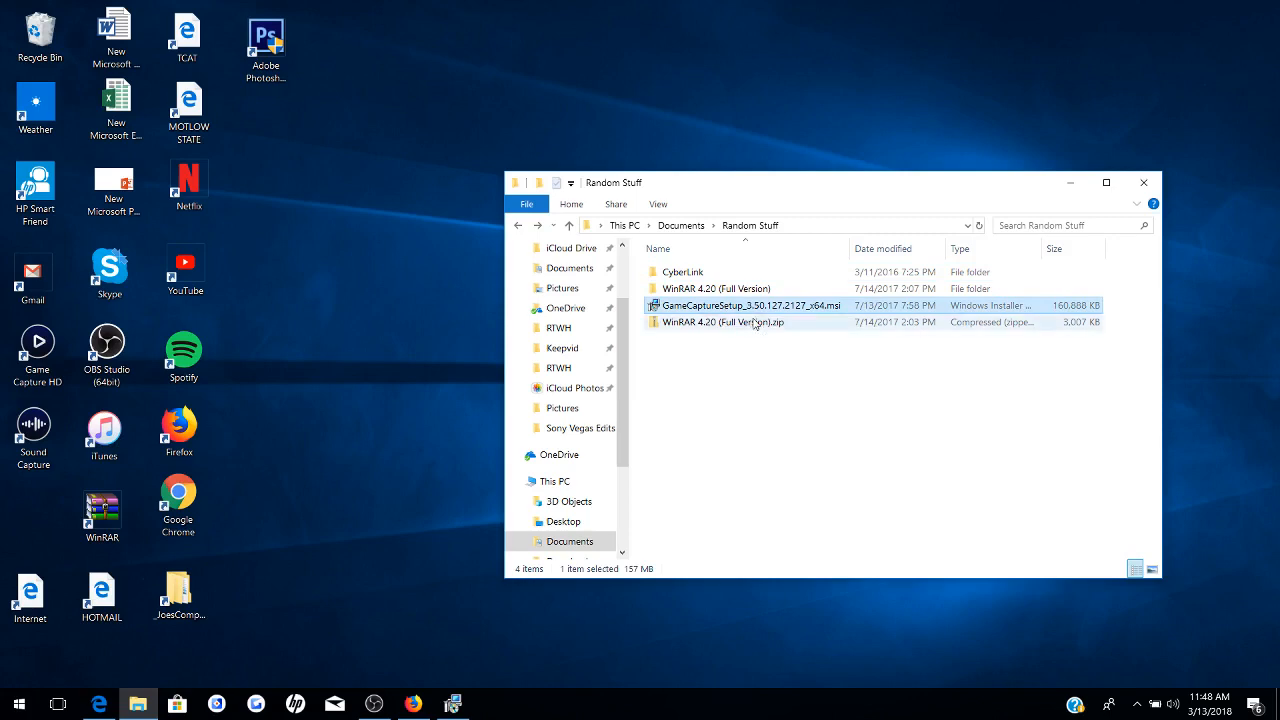
{"action": "mouse_move", "coordinate": [724, 320]}
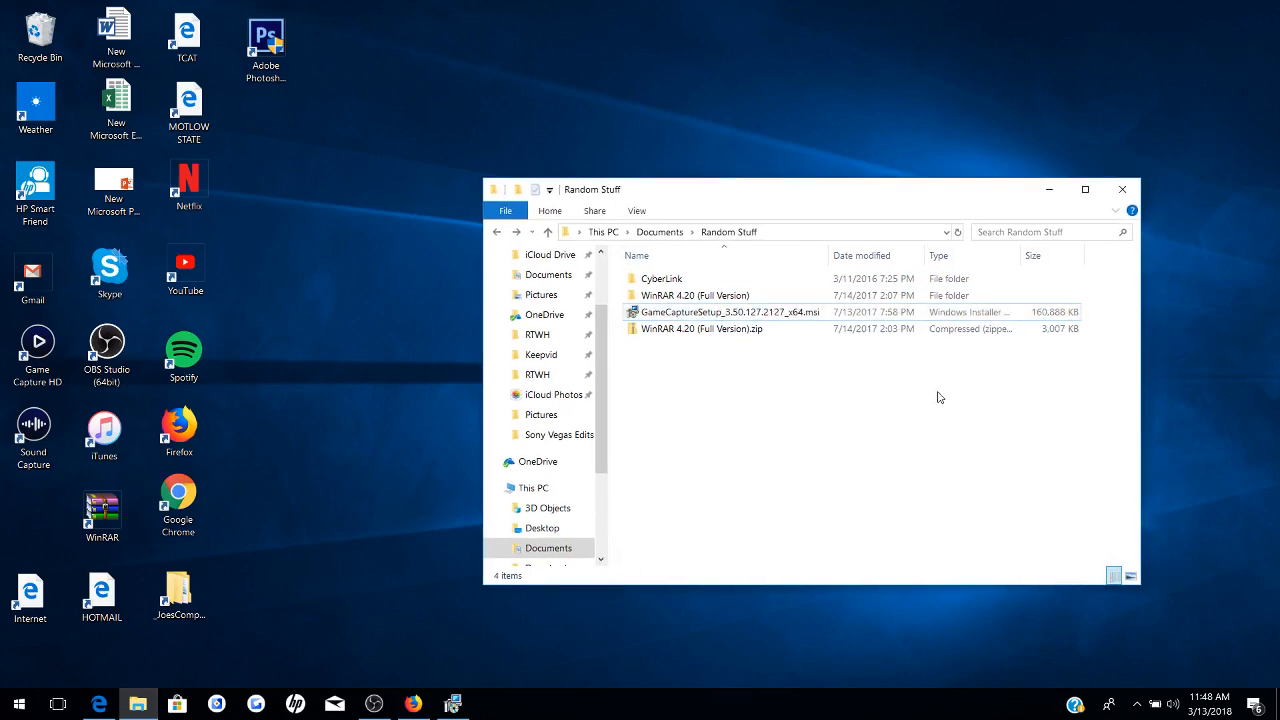
{"action": "mouse_move", "coordinate": [960, 398]}
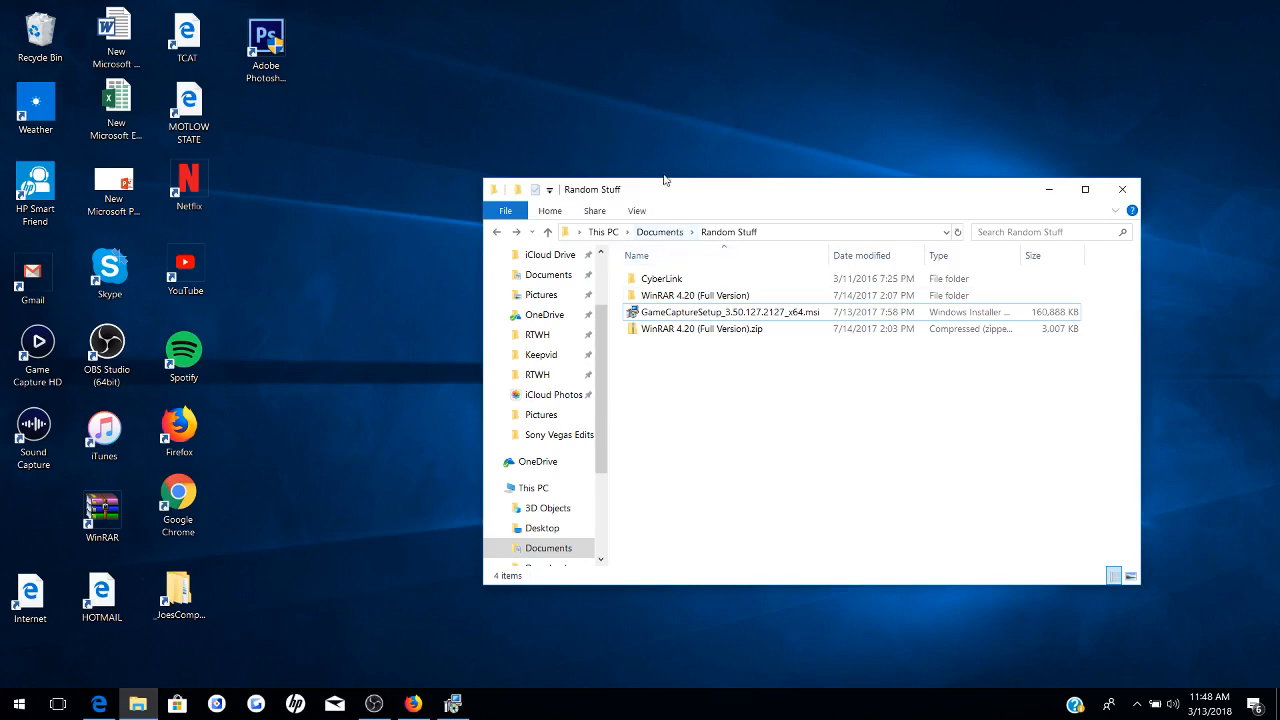
{"action": "left_click_drag", "start_coordinate": [664, 188], "coordinate": [660, 200]}
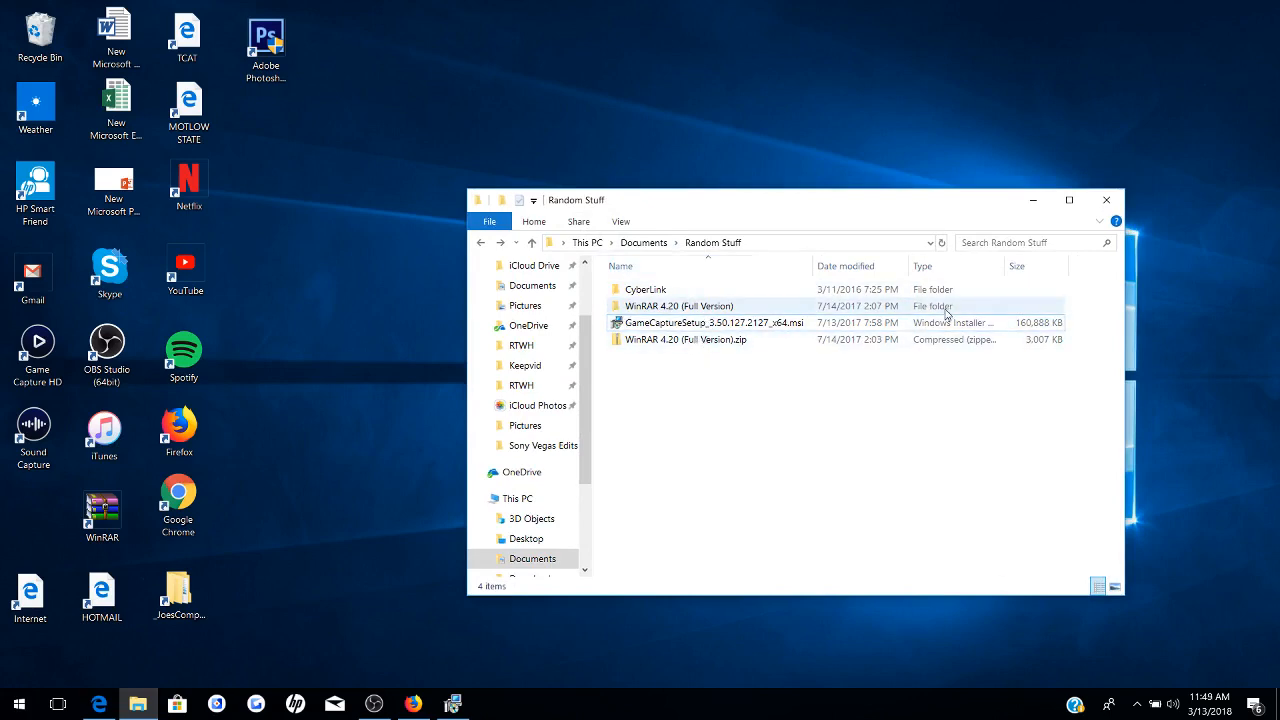
- Select the GameCaptureSetup_3.50.127.2127_x64.msi installer file
{"action": "left_click", "coordinate": [1020, 242]}
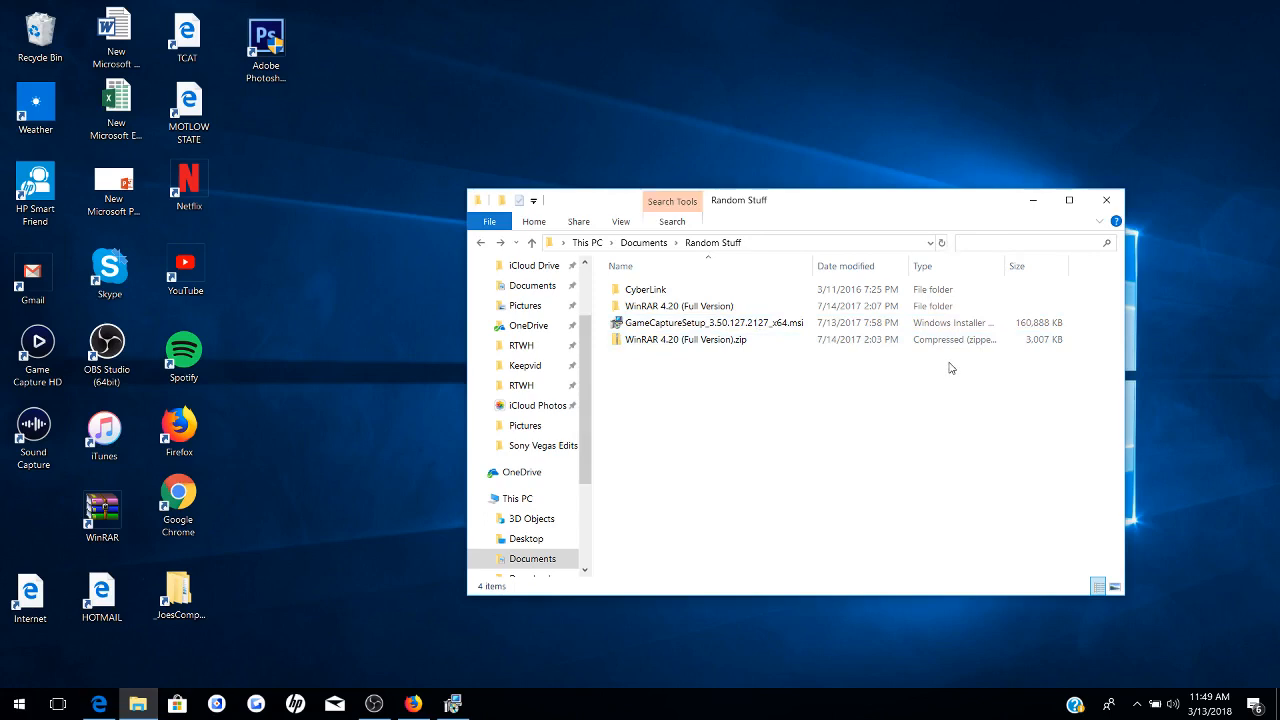
{"action": "mouse_move", "coordinate": [952, 364]}
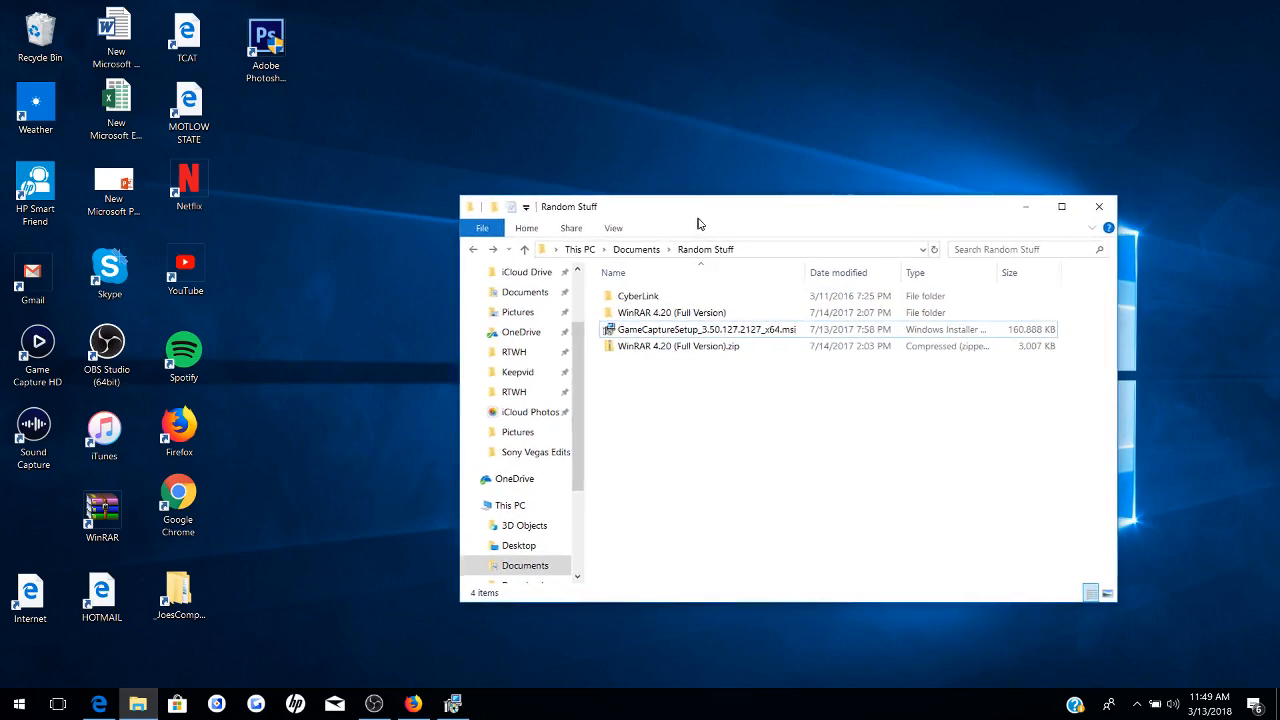
{"action": "left_click", "coordinate": [708, 328]}
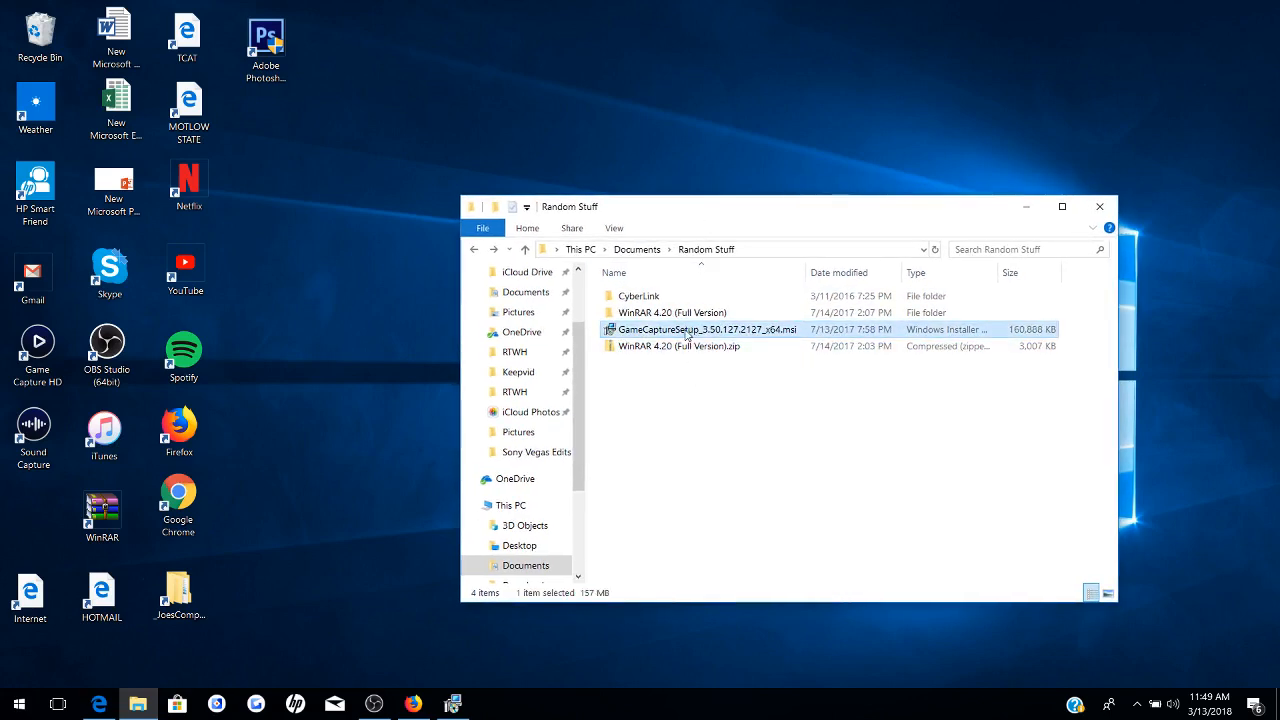
{"action": "right_click", "coordinate": [704, 328]}
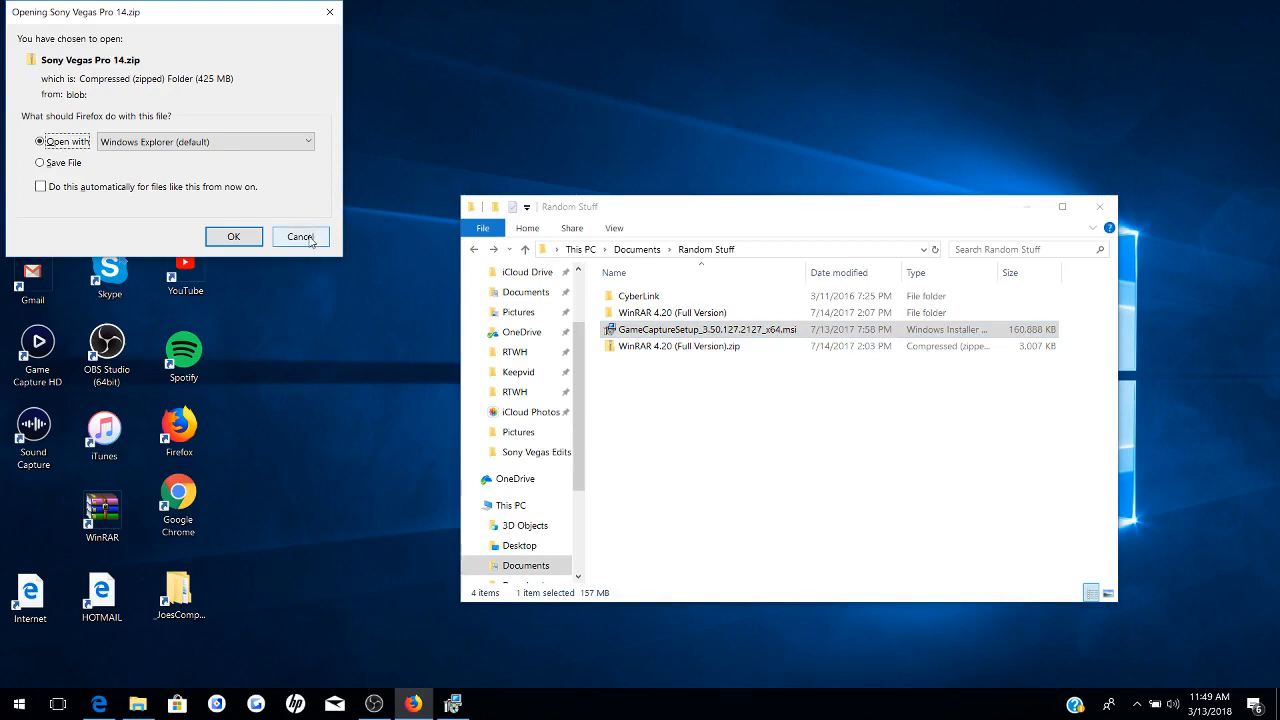
{"action": "left_click", "coordinate": [300, 236]}
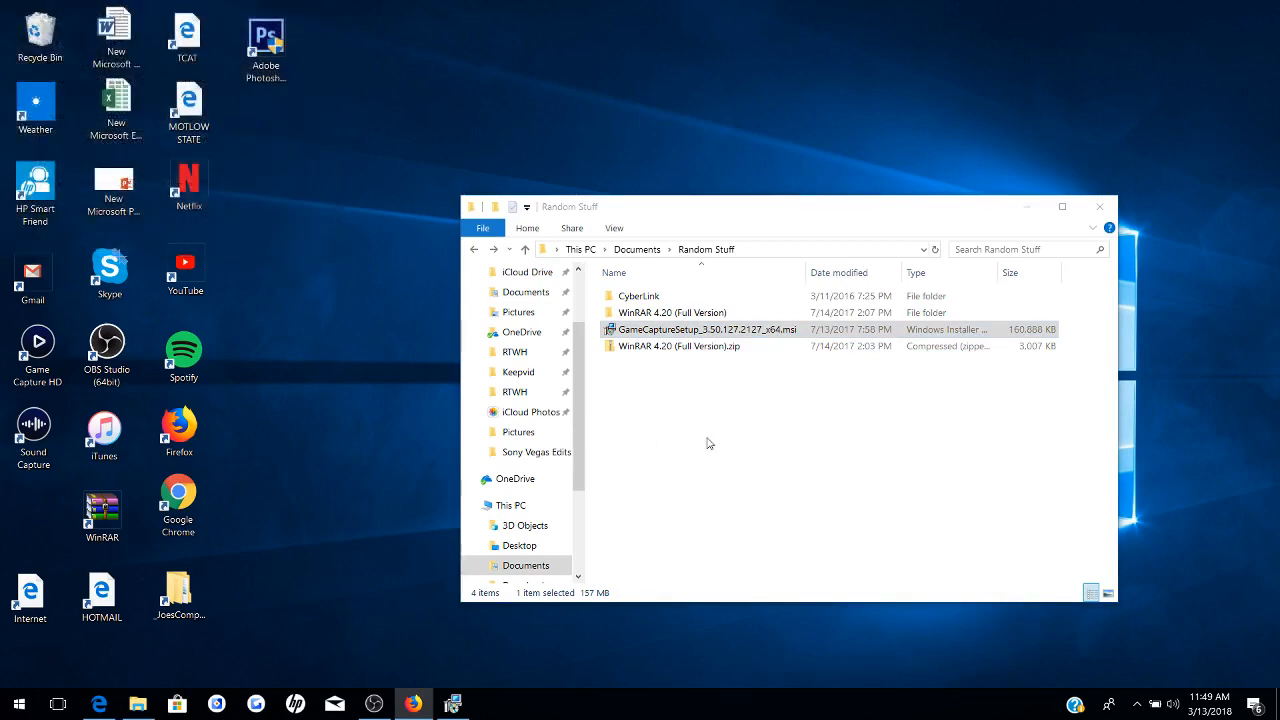
- Run Repair from the installer's right-click menu to start the Game Capture HD setup repair
{"action": "left_click", "coordinate": [708, 328]}
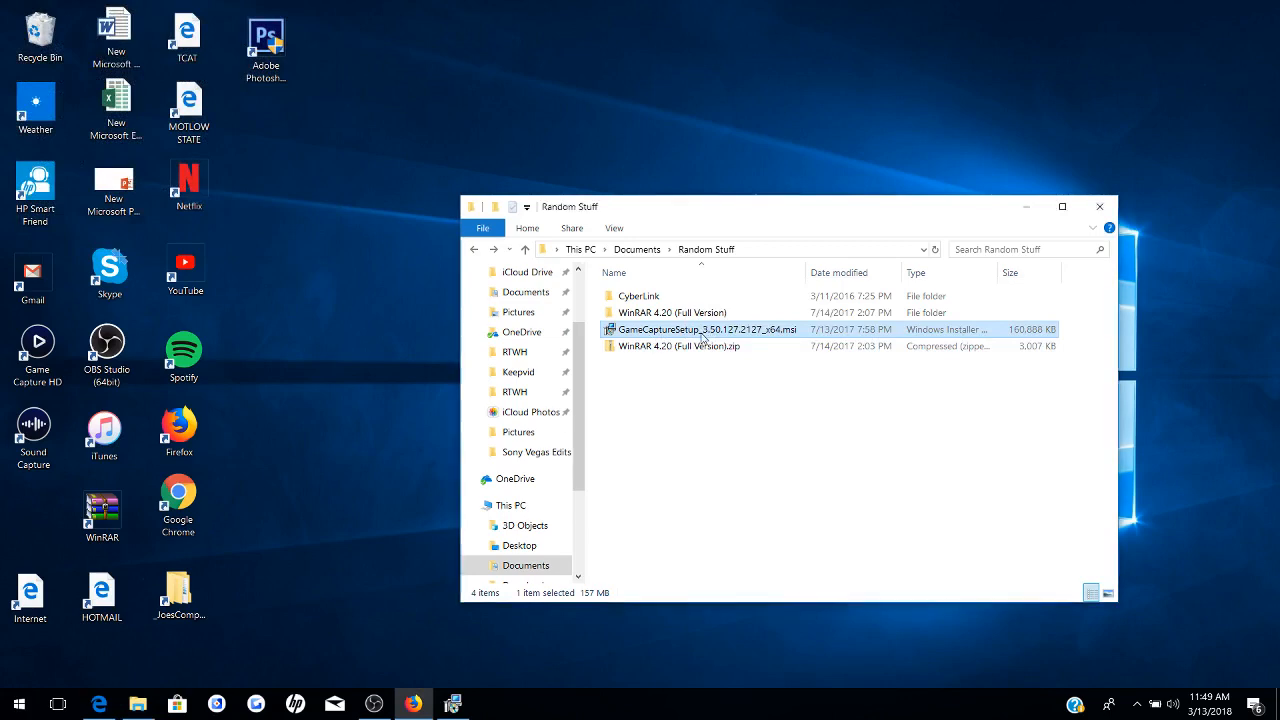
{"action": "right_click", "coordinate": [708, 328]}
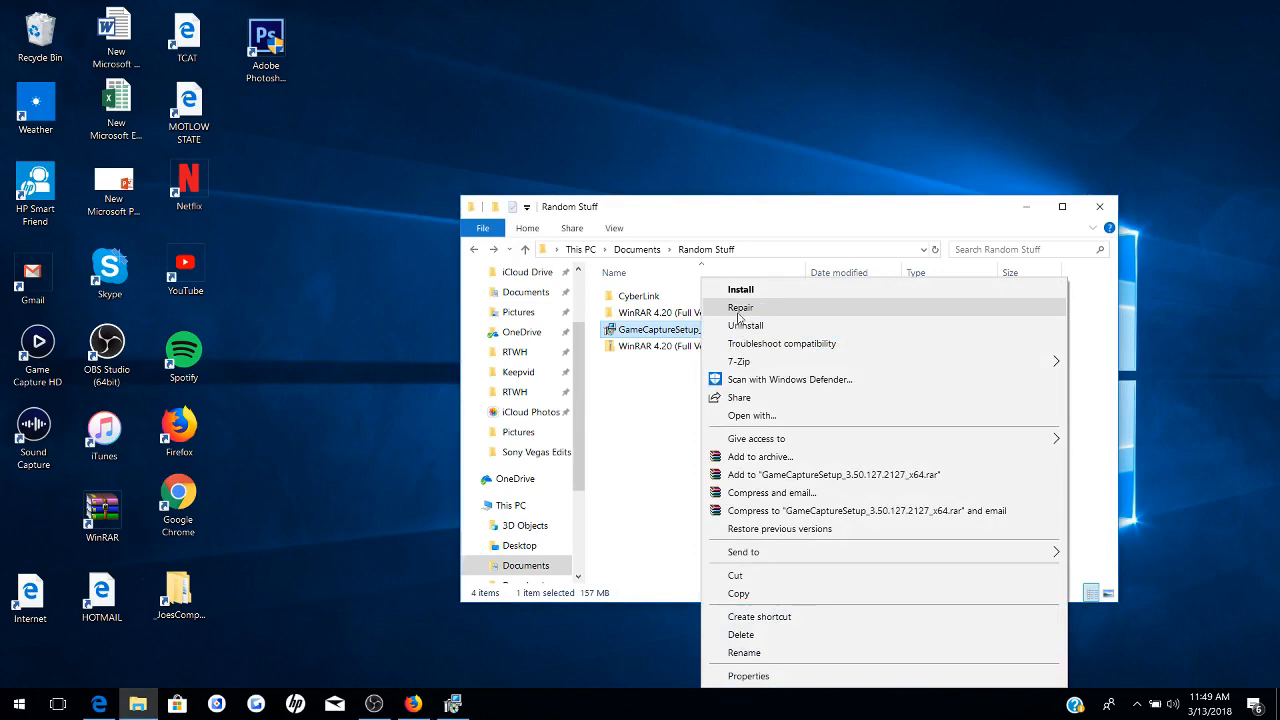
{"action": "left_click", "coordinate": [670, 412]}
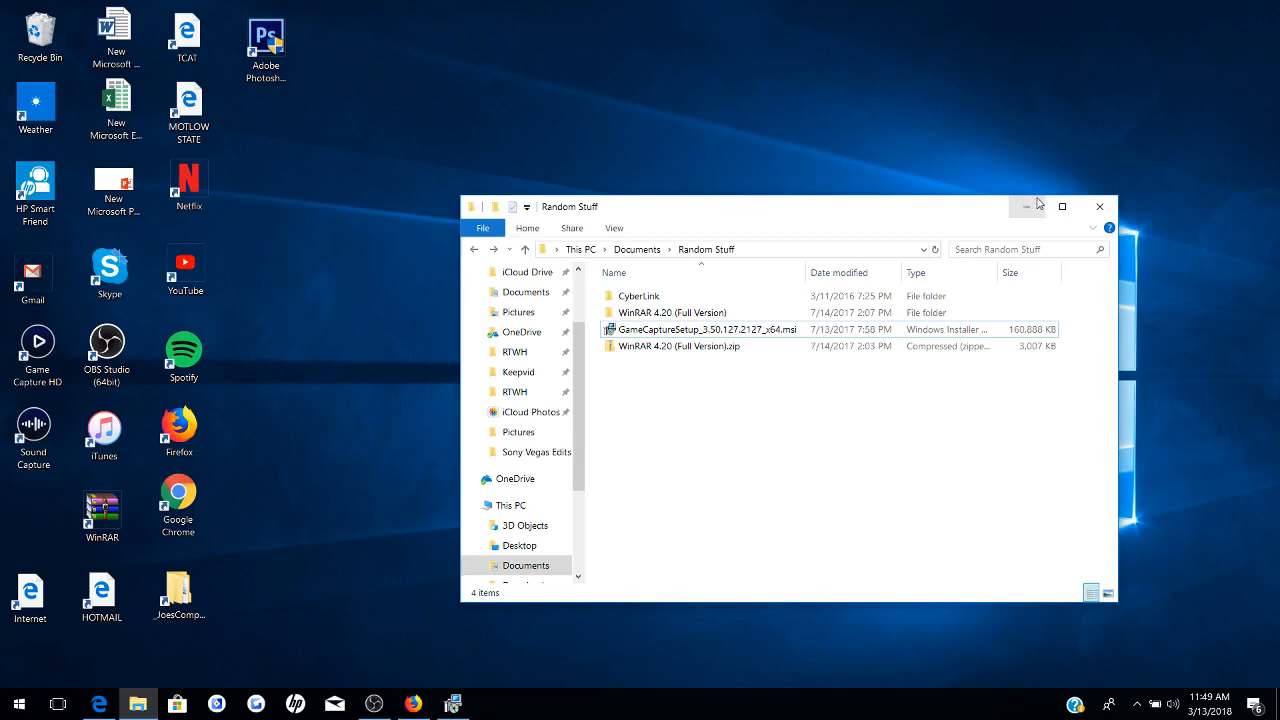
{"action": "right_click", "coordinate": [708, 328]}
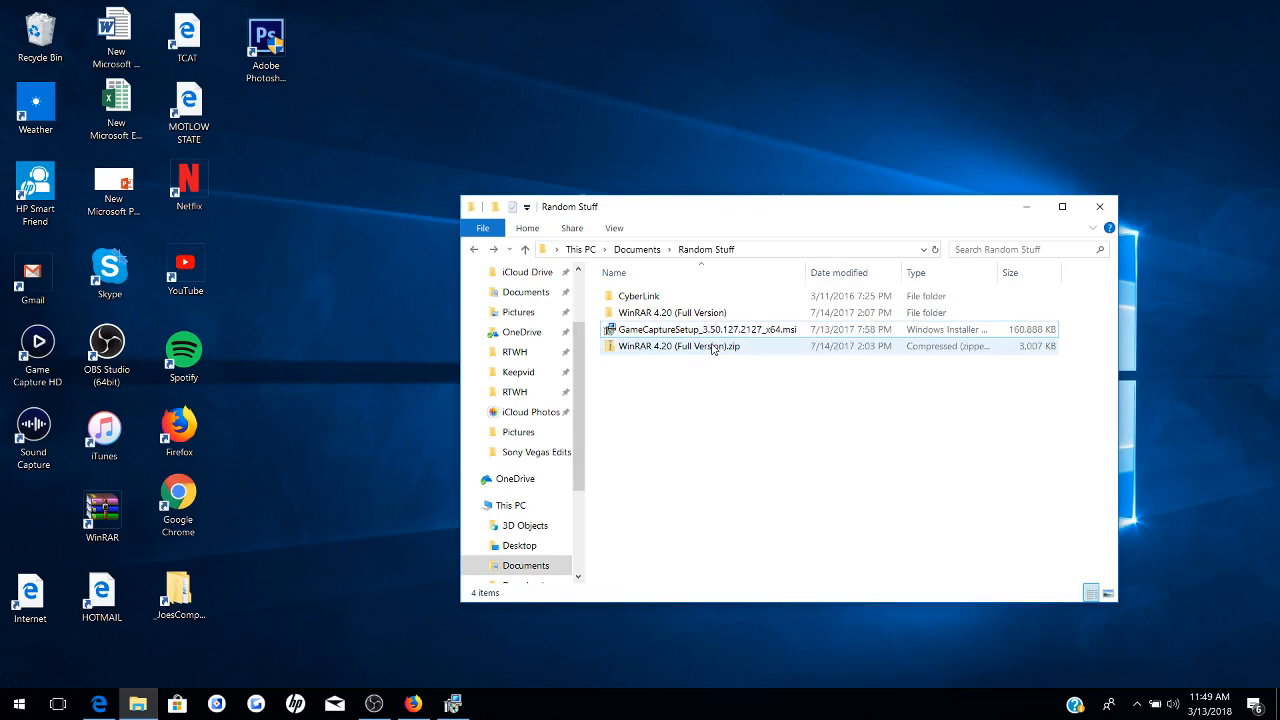
{"action": "mouse_move", "coordinate": [714, 346]}
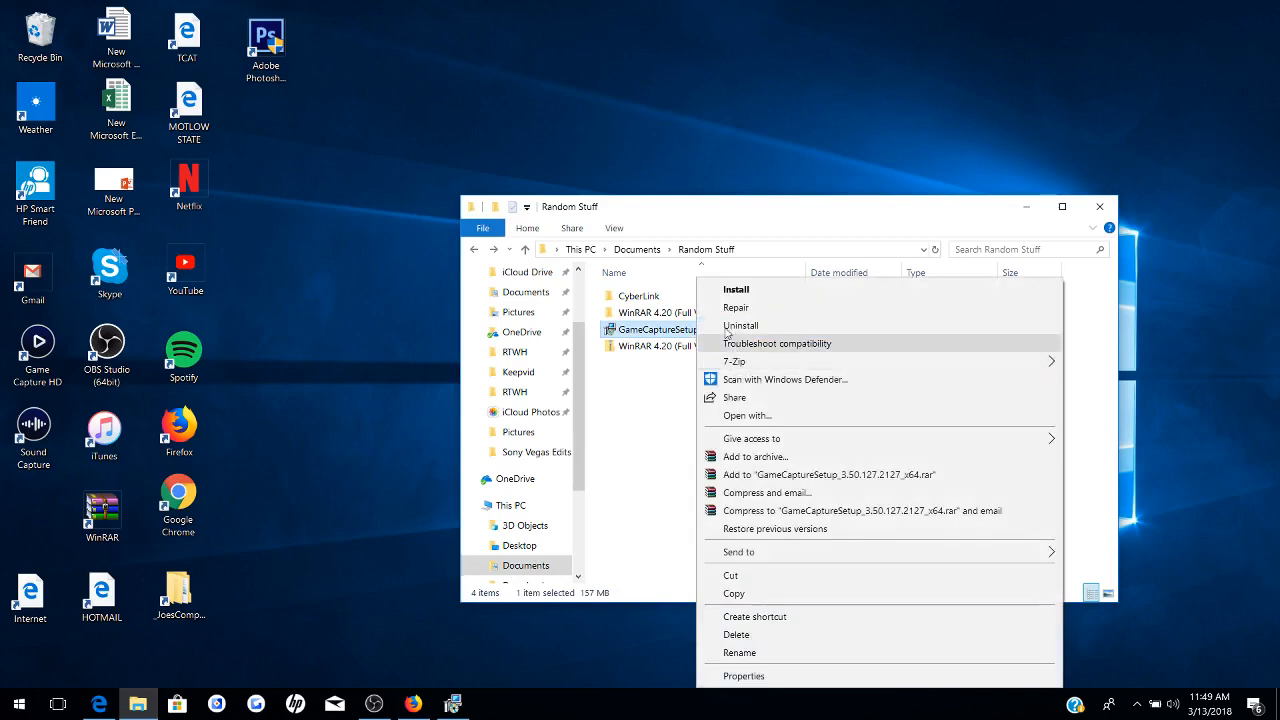
{"action": "left_click", "coordinate": [658, 406]}
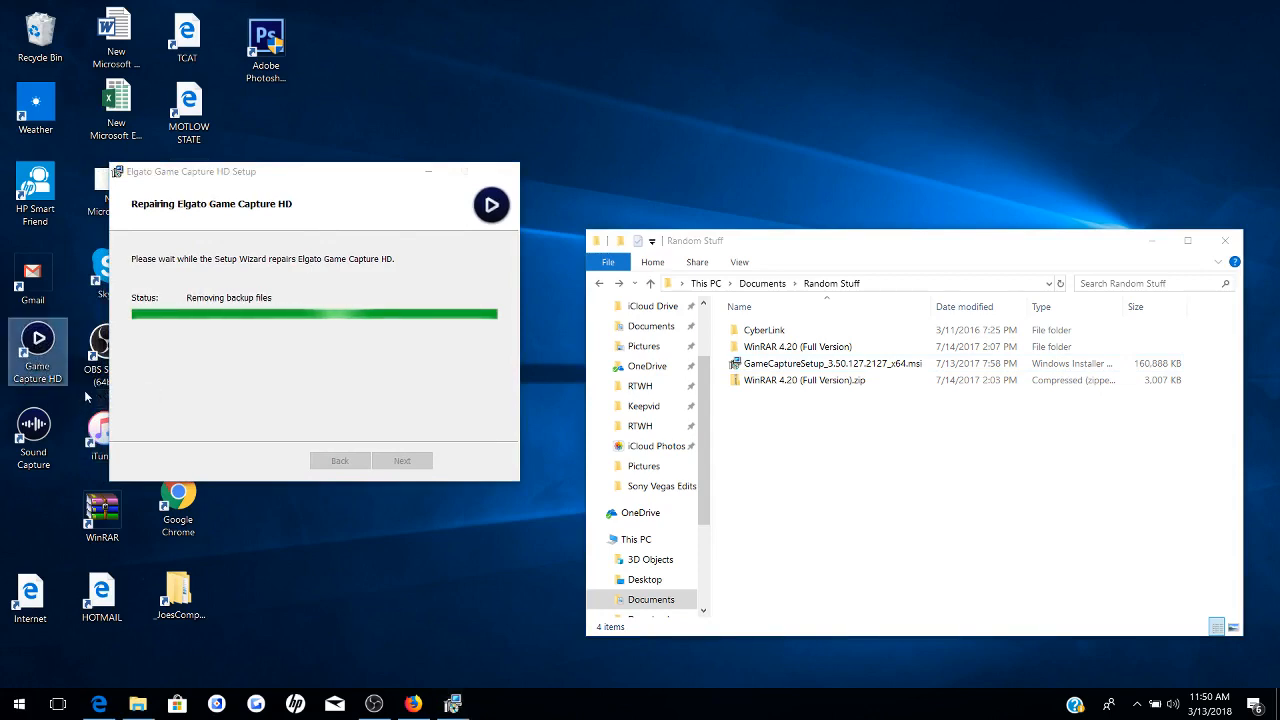
- Show the installer's context menu again while the repair wizard removes backup files
{"action": "right_click", "coordinate": [828, 362]}
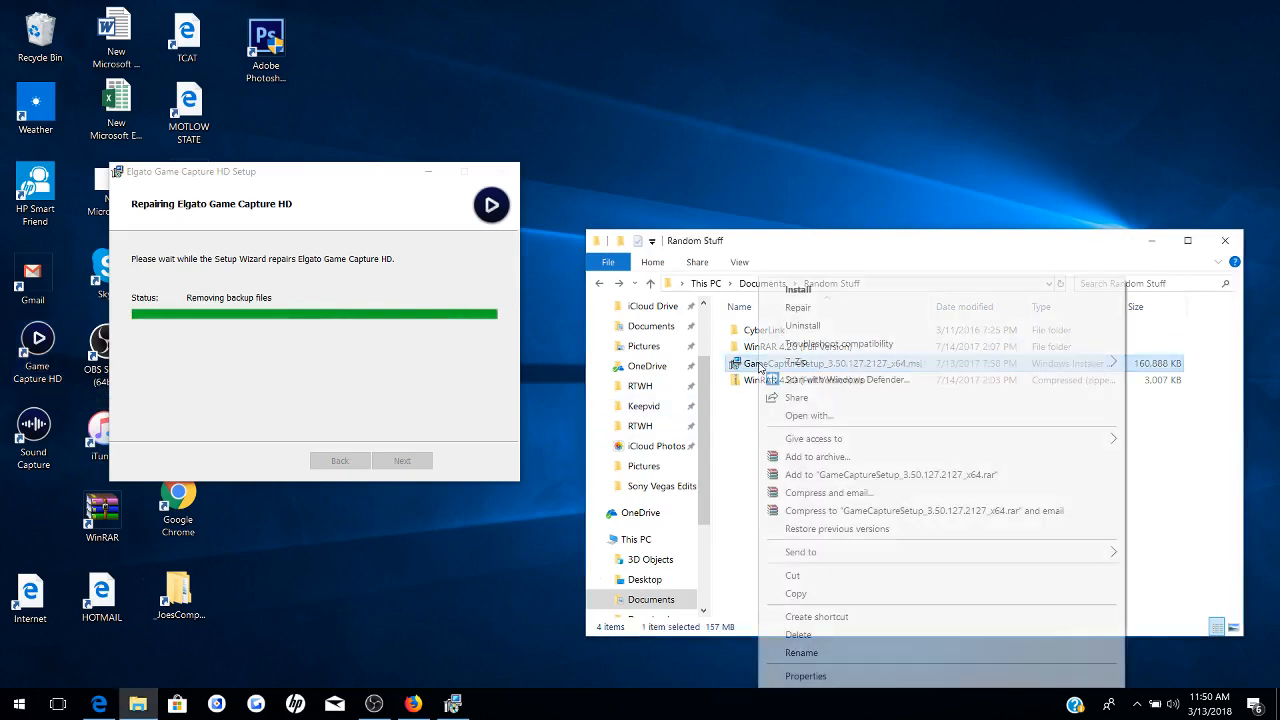
{"action": "mouse_move", "coordinate": [798, 308]}
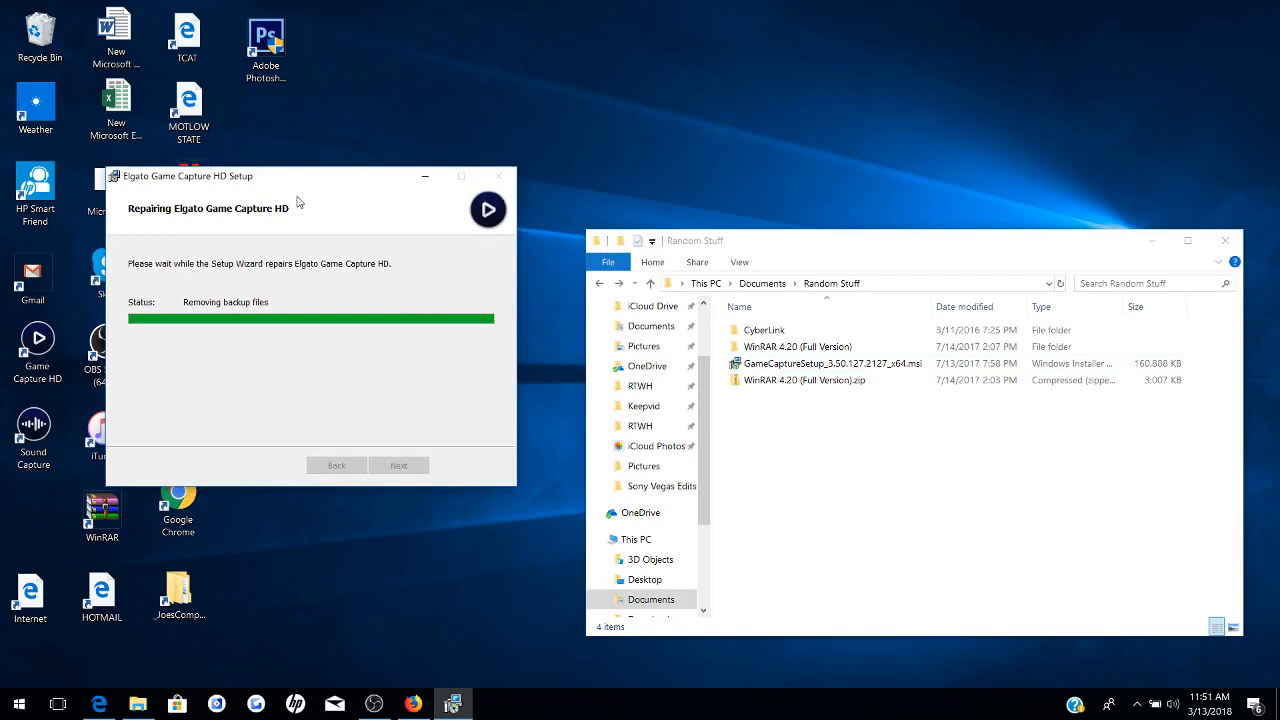
{"action": "mouse_move", "coordinate": [304, 210]}
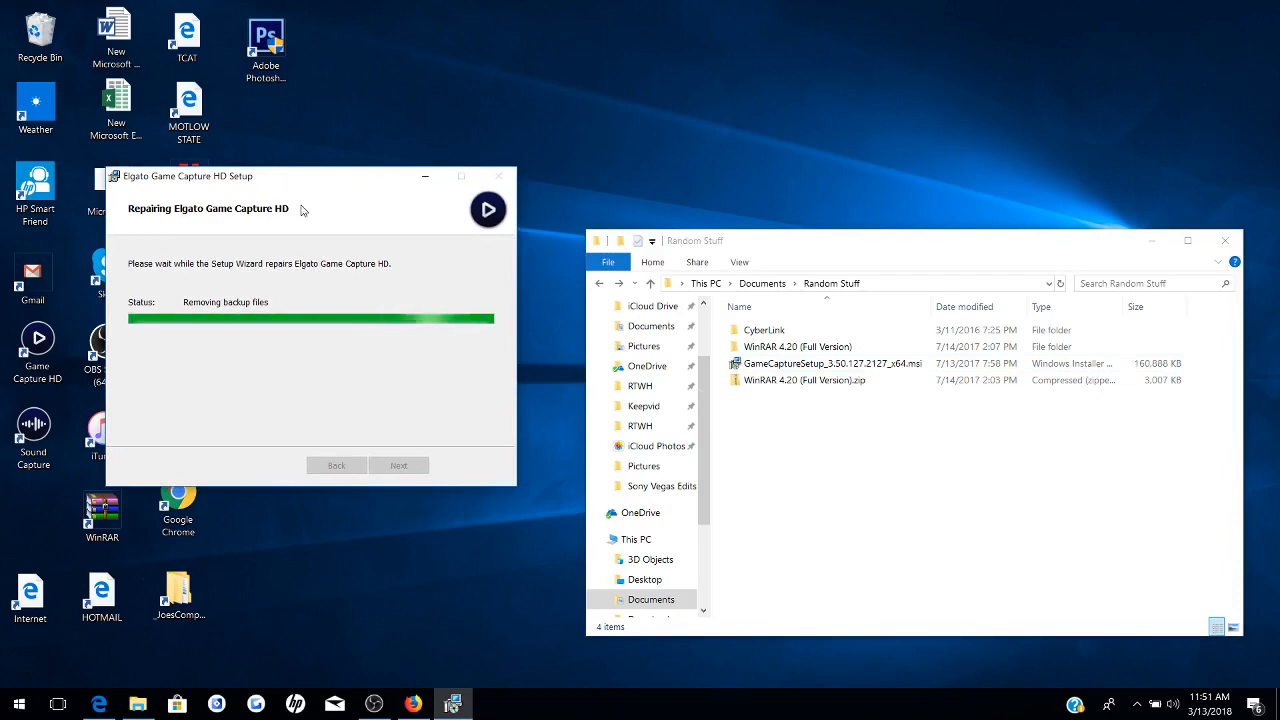
{"action": "mouse_move", "coordinate": [308, 218]}
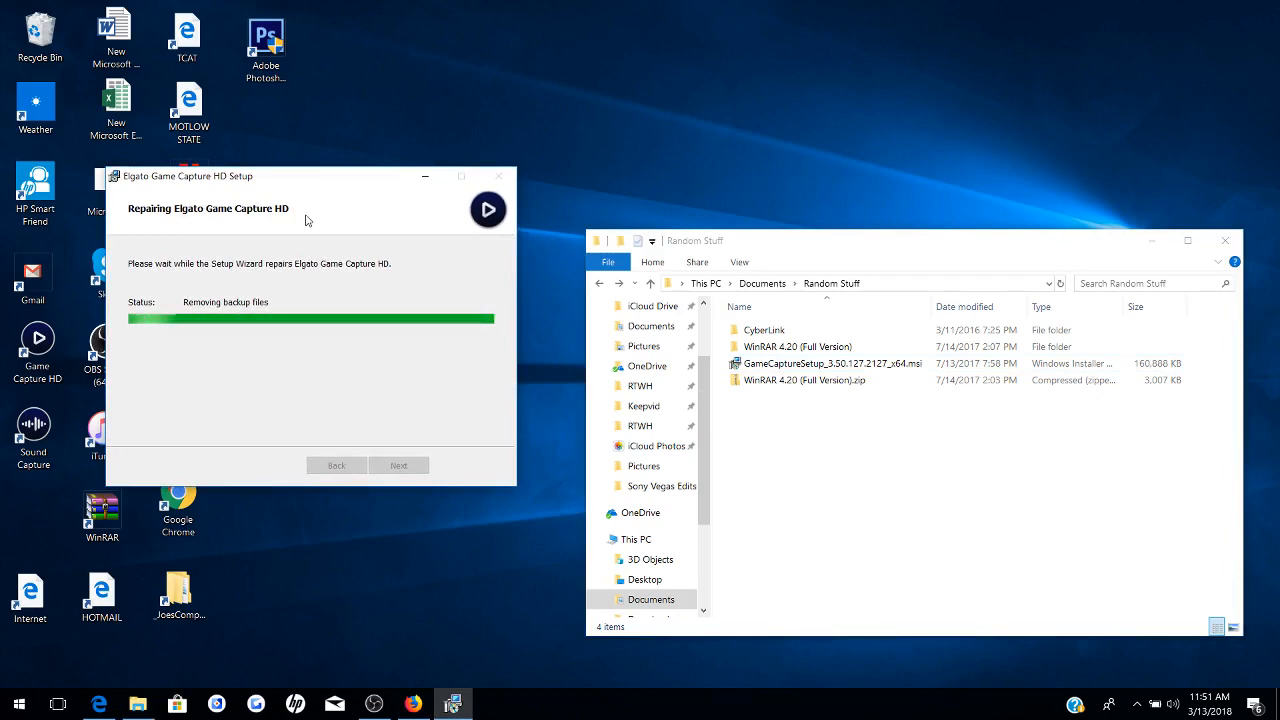